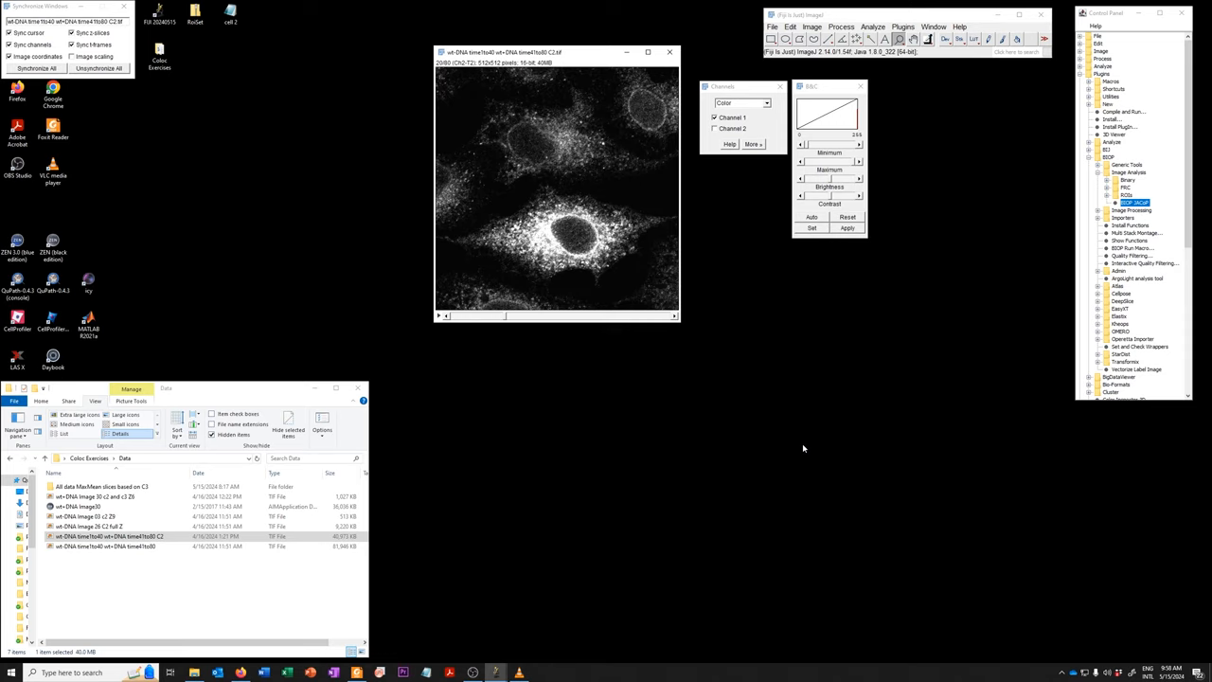
{"action": "mouse_move", "coordinate": [804, 449]}
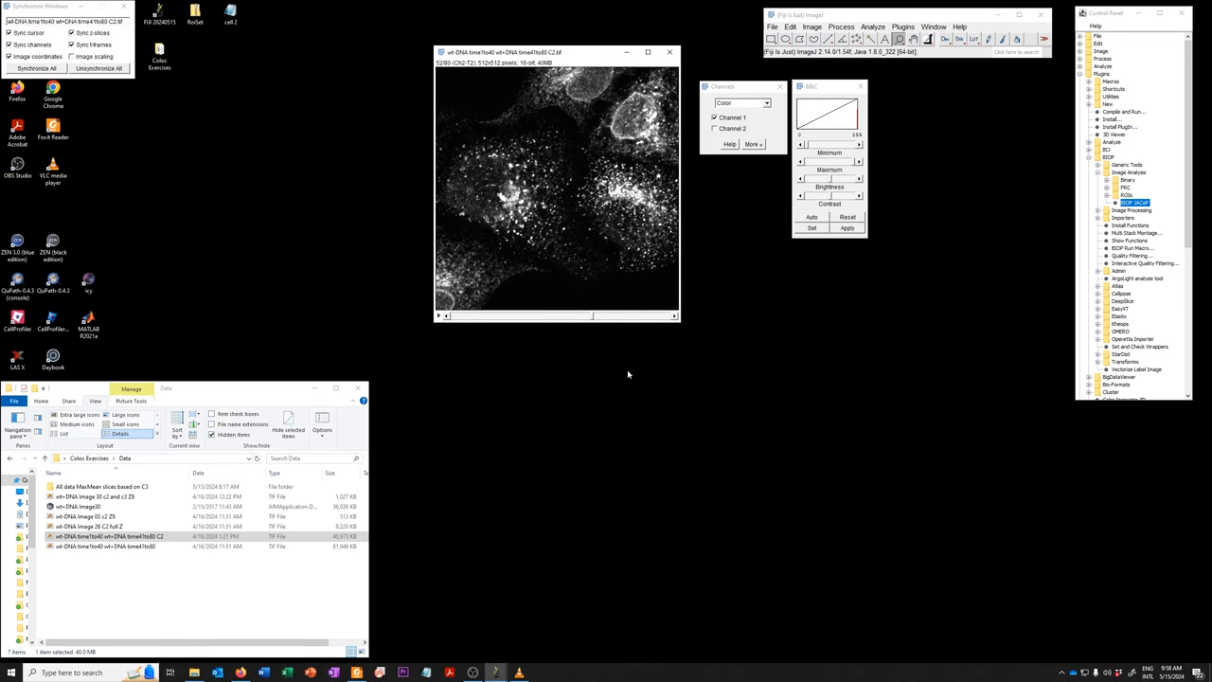
{"action": "mouse_move", "coordinate": [646, 407]}
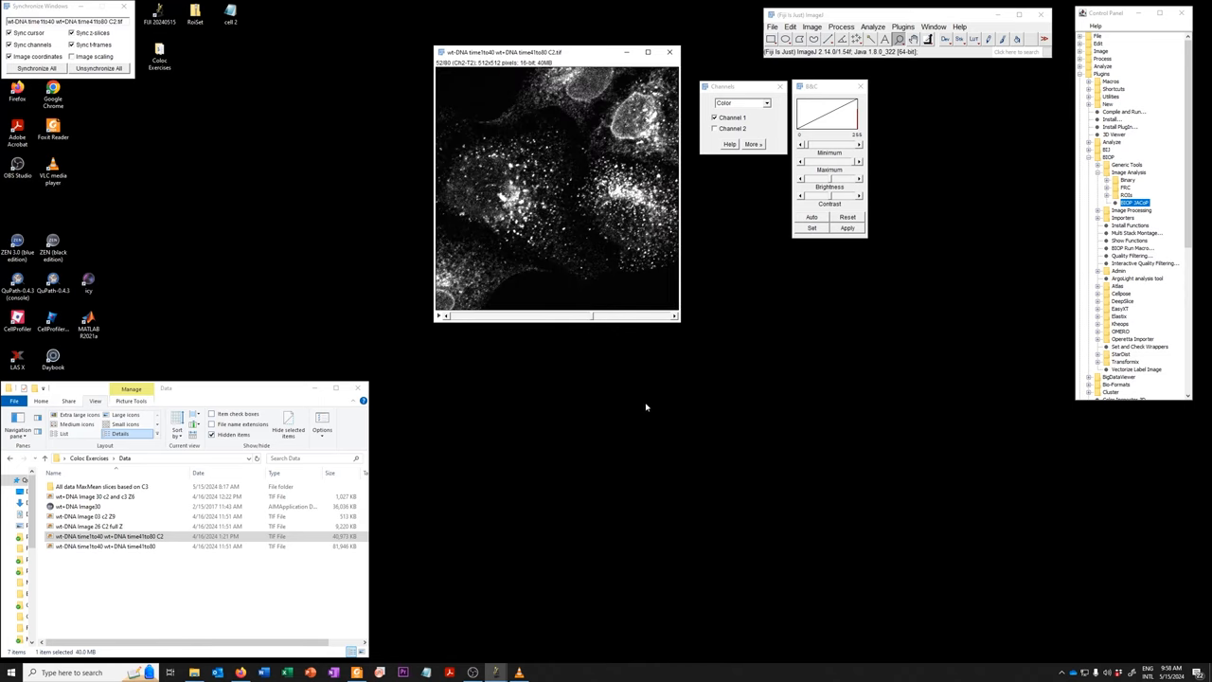
{"action": "mouse_move", "coordinate": [594, 380]}
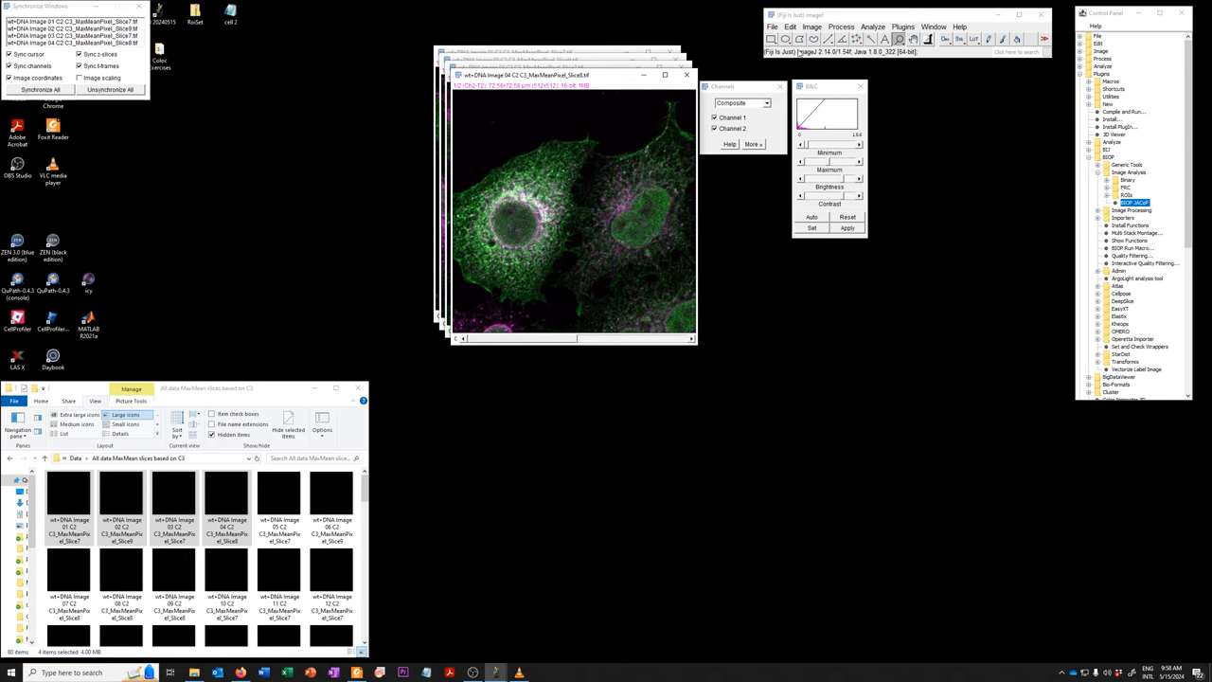
Concatenate the four open two-channel cell images into a new Untitled stack.
{"action": "left_click", "coordinate": [811, 26]}
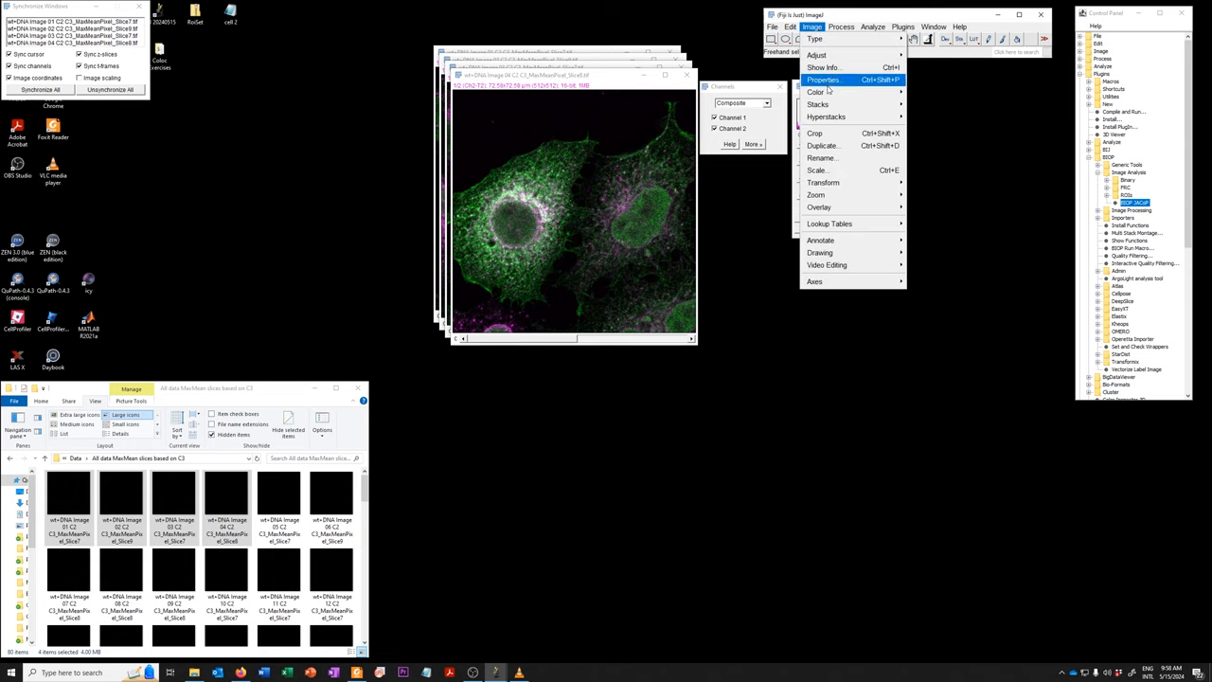
{"action": "mouse_move", "coordinate": [818, 104]}
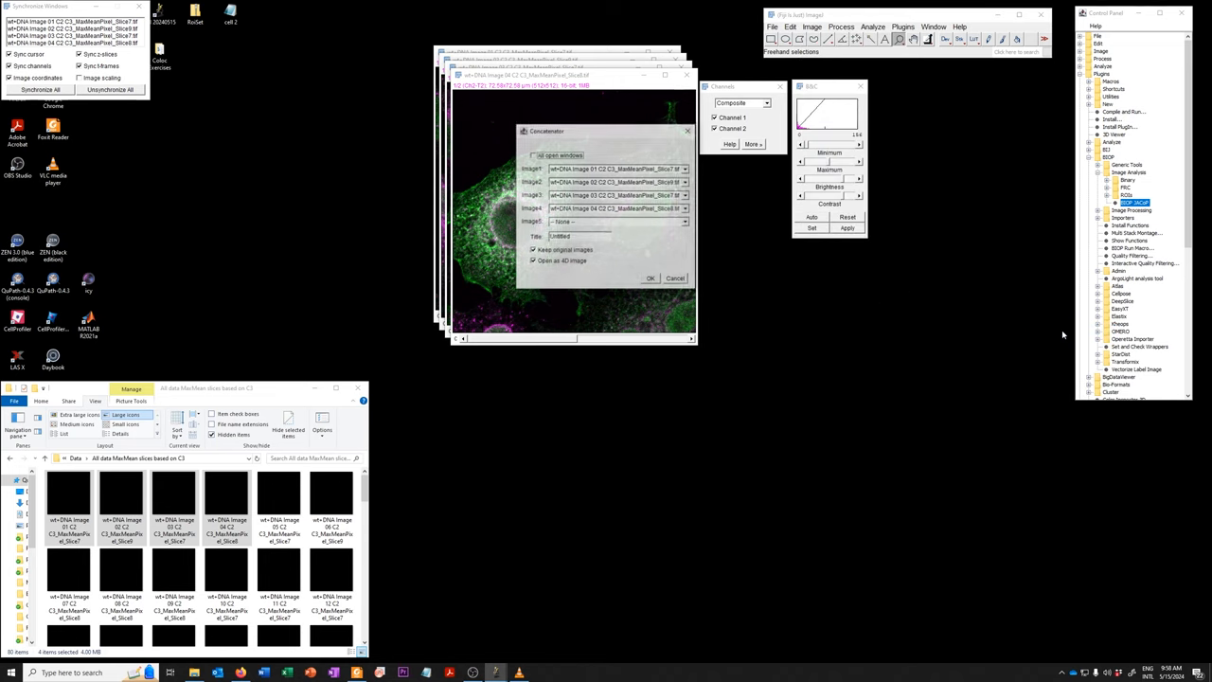
{"action": "left_click", "coordinate": [534, 155]}
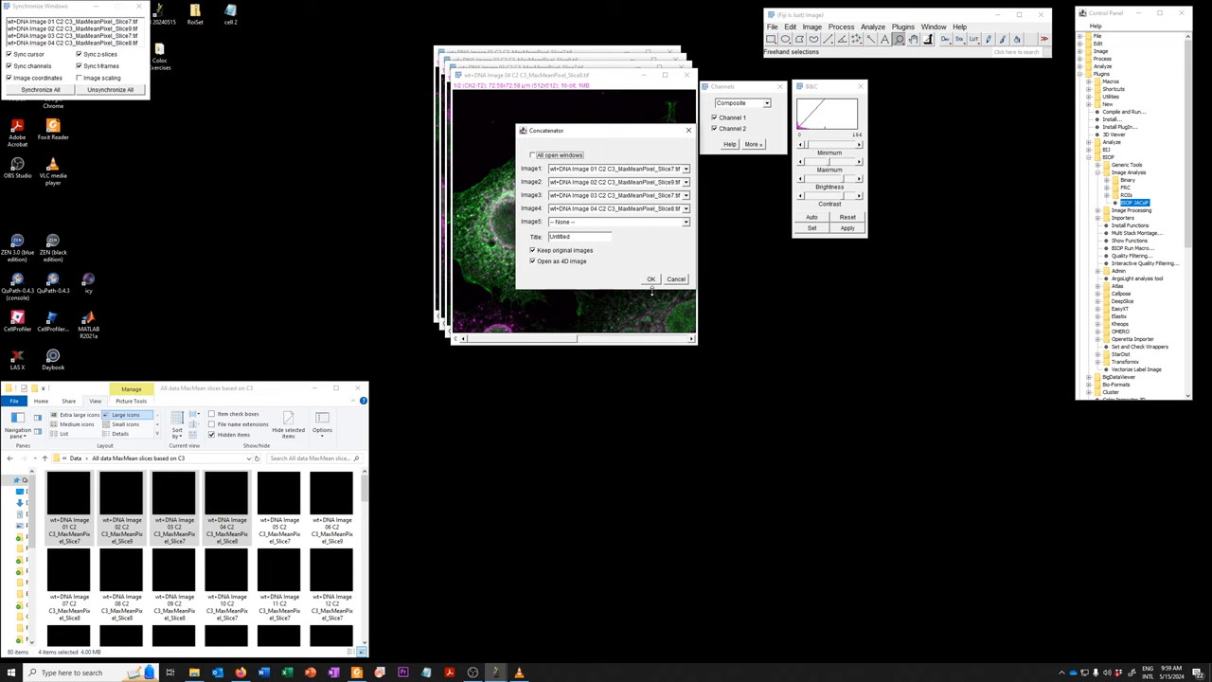
{"action": "left_click", "coordinate": [651, 279]}
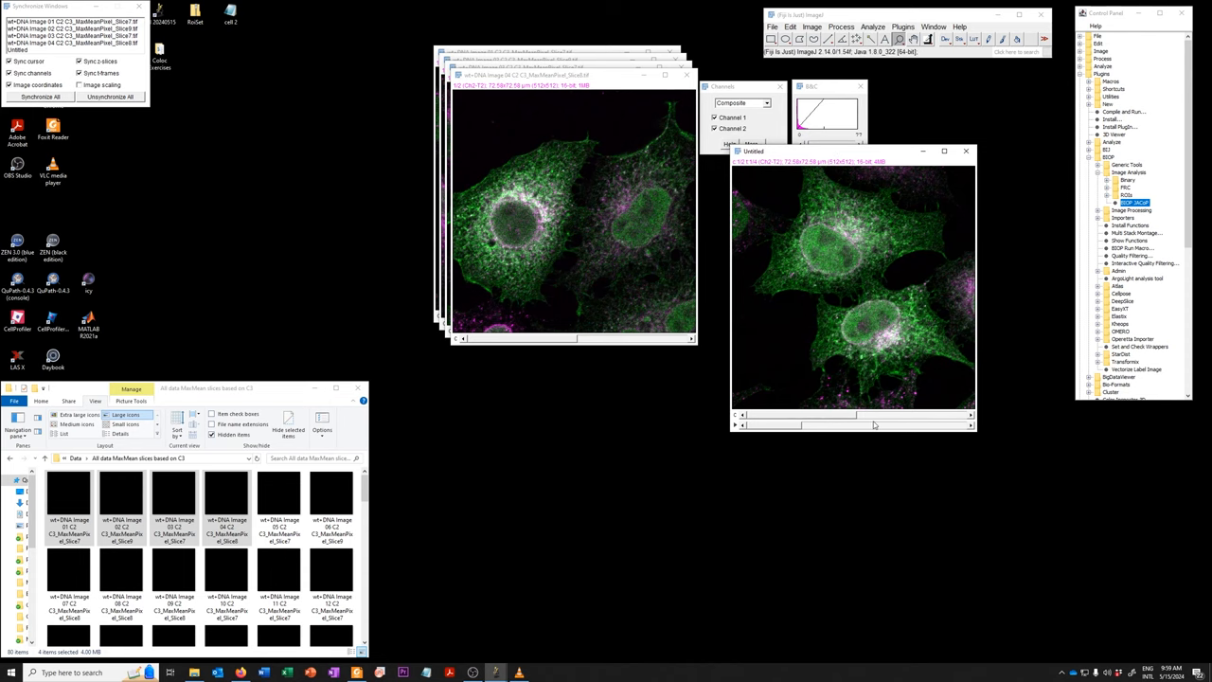
{"action": "mouse_move", "coordinate": [906, 425]}
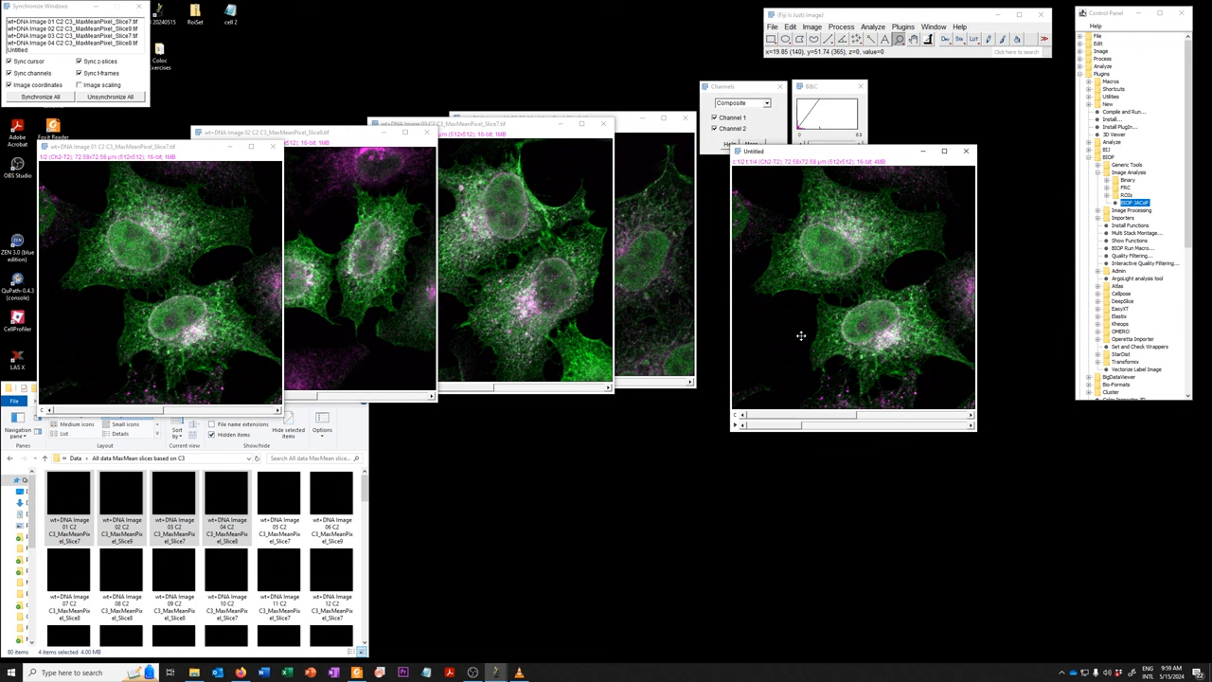
{"action": "mouse_move", "coordinate": [843, 169]}
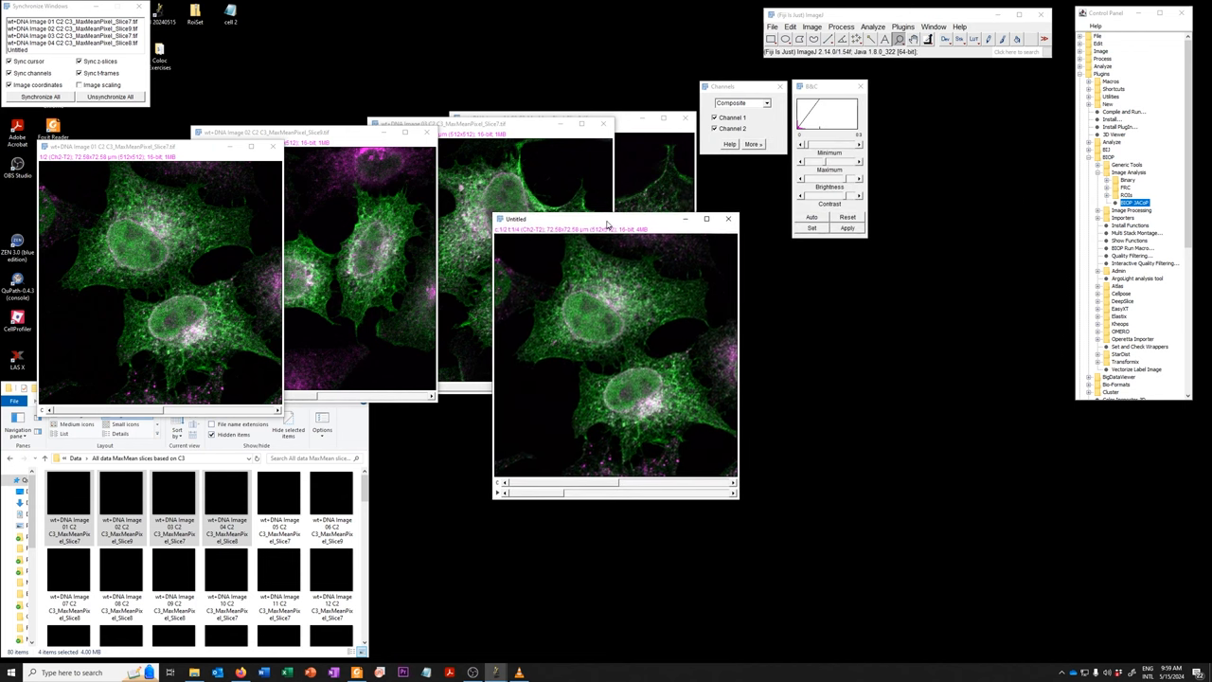
Move the concatenated Untitled stack window beside the four original images.
{"action": "left_click_drag", "start_coordinate": [606, 219], "coordinate": [618, 208]}
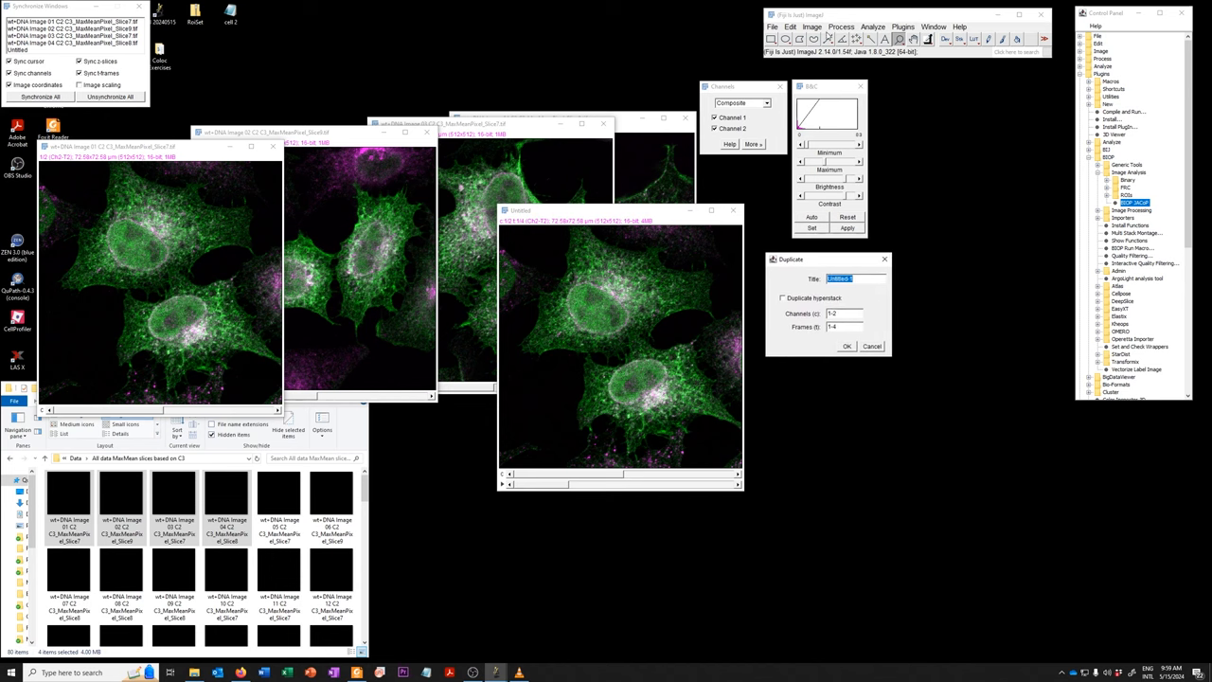
Duplicate the concatenated hyperstack keeping only the second (magenta) channel as Untitled-1.
{"action": "left_click", "coordinate": [813, 26]}
{"action": "type", "text": "1"}
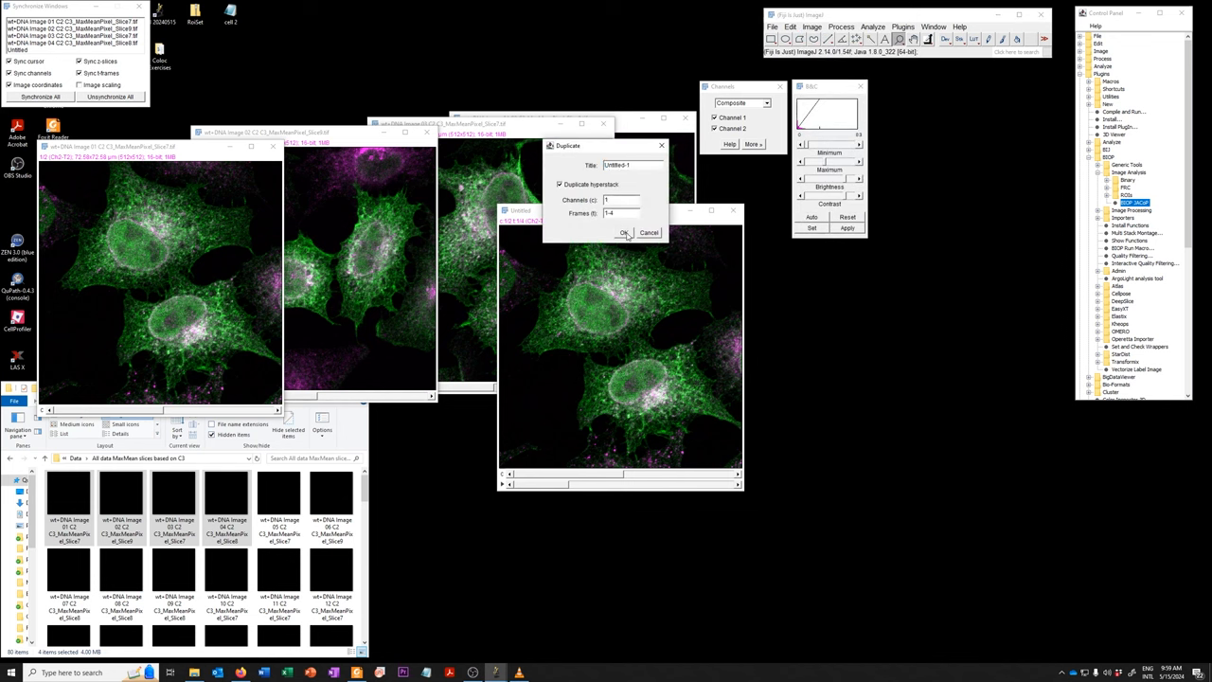
{"action": "left_click", "coordinate": [625, 231]}
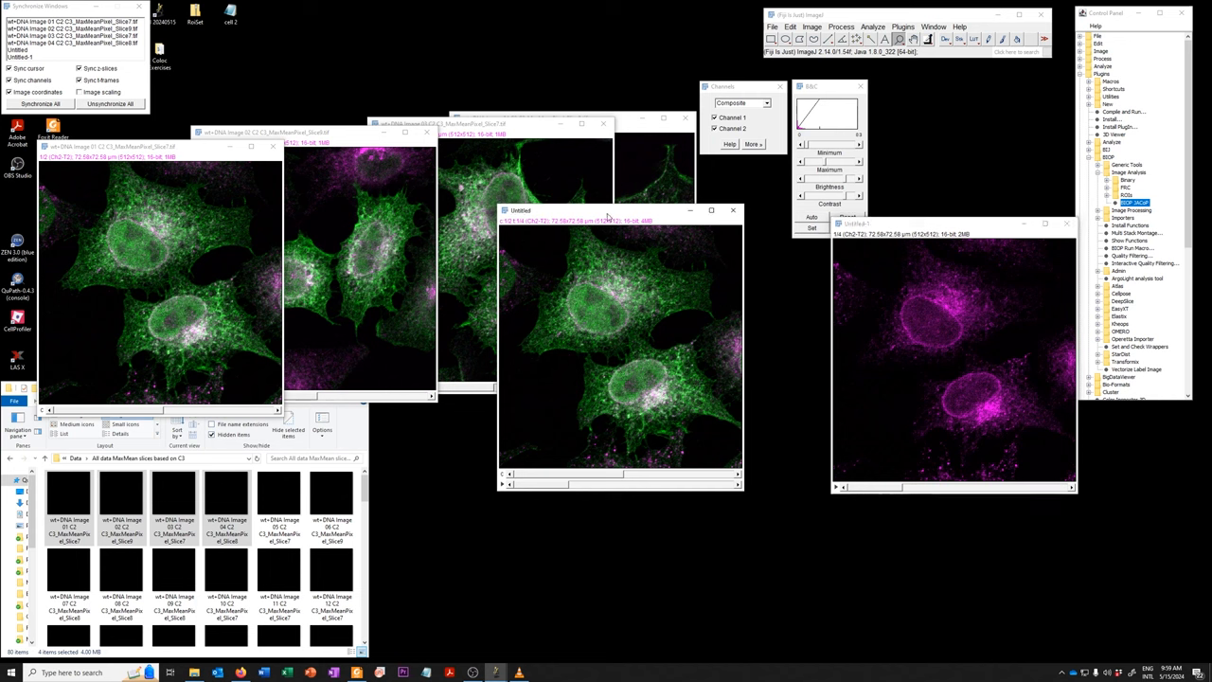
{"action": "left_click", "coordinate": [810, 27]}
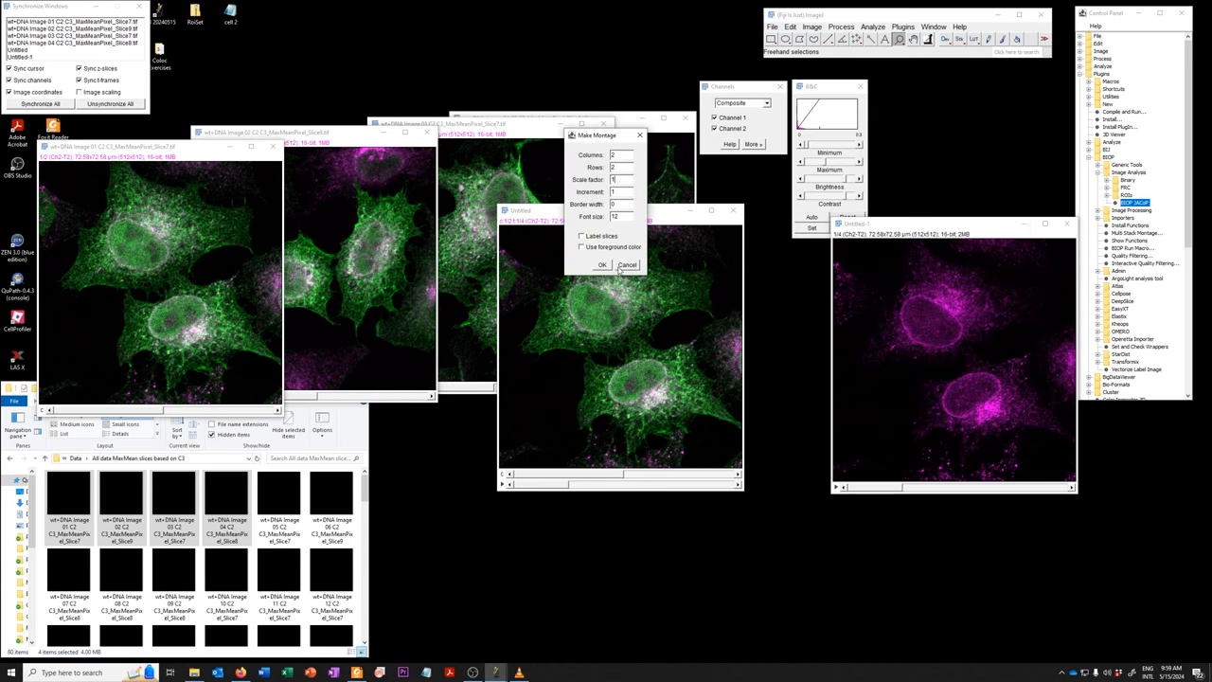
Make a montage tiling the four concatenated two-channel fields in a grid.
{"action": "left_click", "coordinate": [602, 265]}
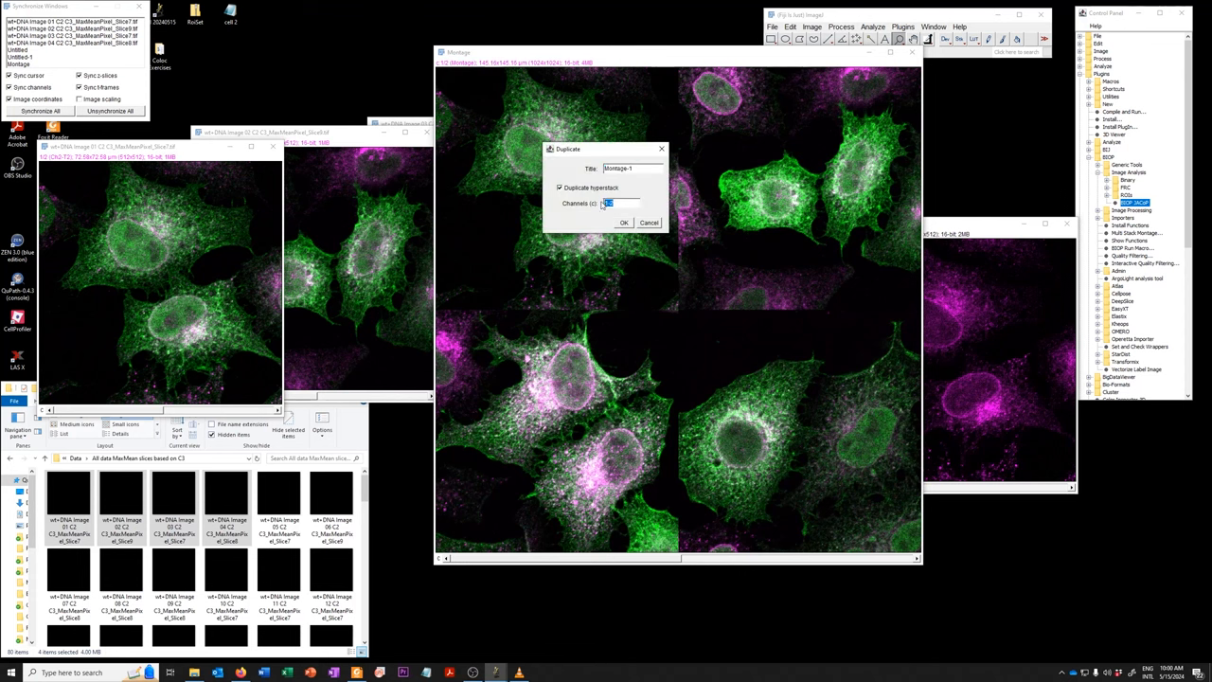
Dismiss the Duplicate dialog for the Montage, leaving the two-channel Montage open.
{"action": "left_click", "coordinate": [623, 222]}
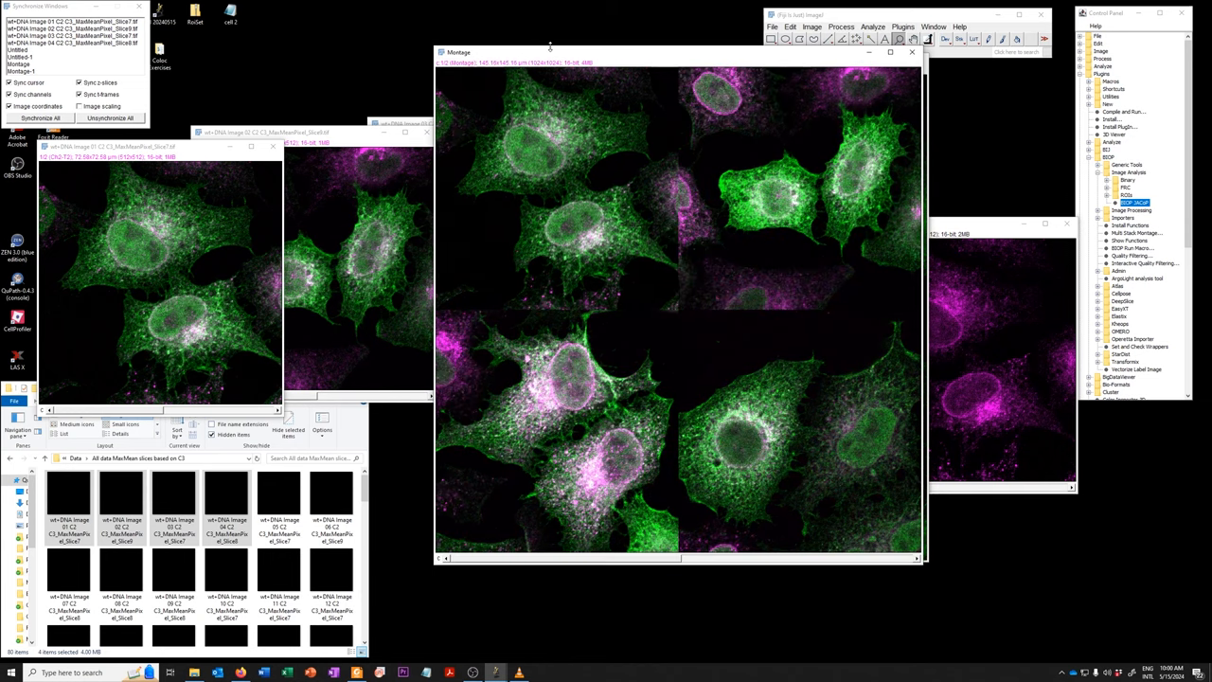
{"action": "mouse_move", "coordinate": [902, 91]}
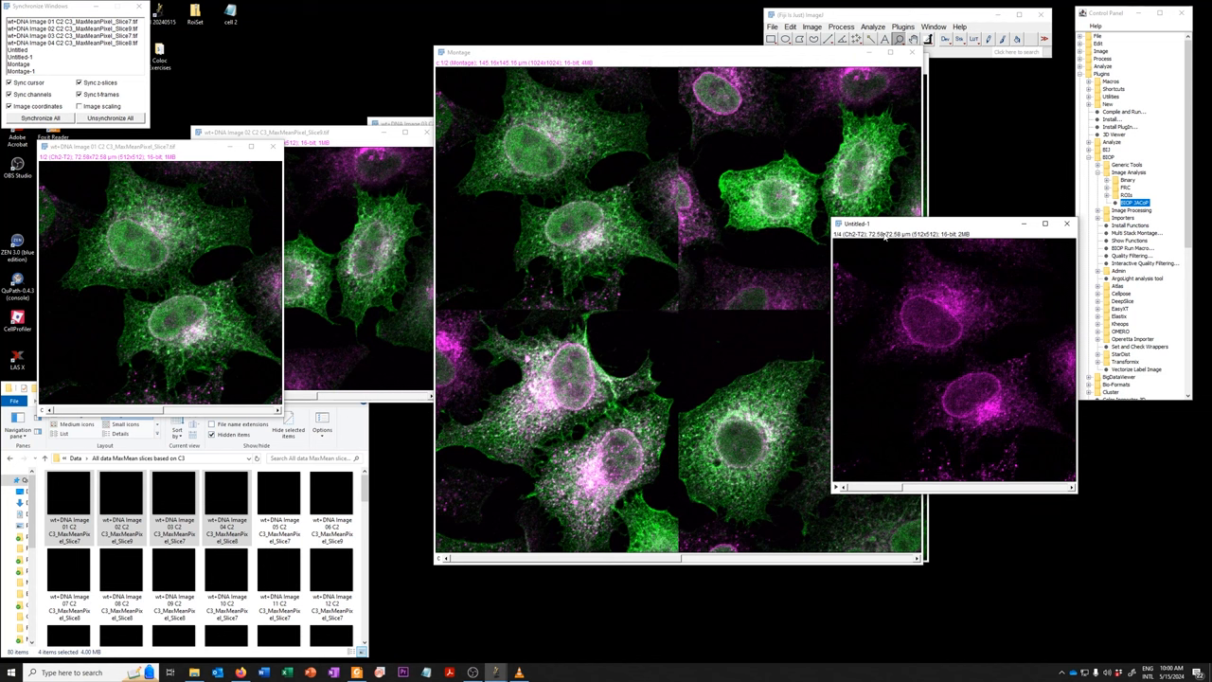
{"action": "mouse_move", "coordinate": [1079, 246]}
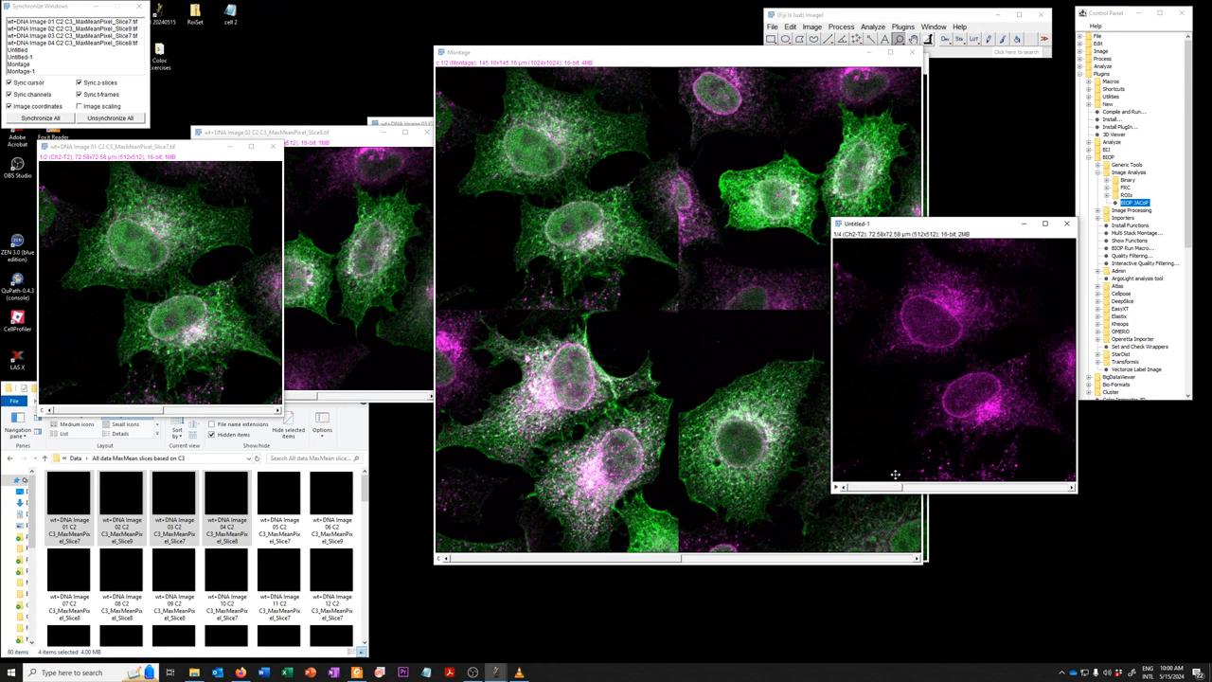
{"action": "mouse_move", "coordinate": [898, 462]}
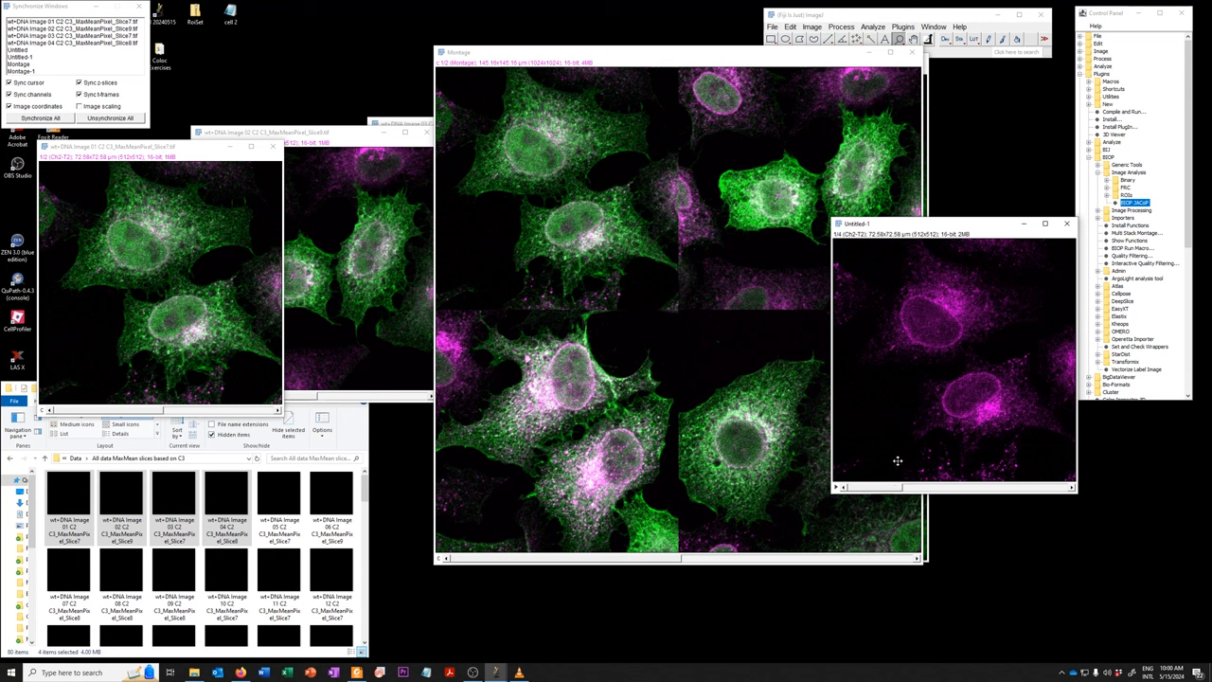
{"action": "mouse_move", "coordinate": [849, 445]}
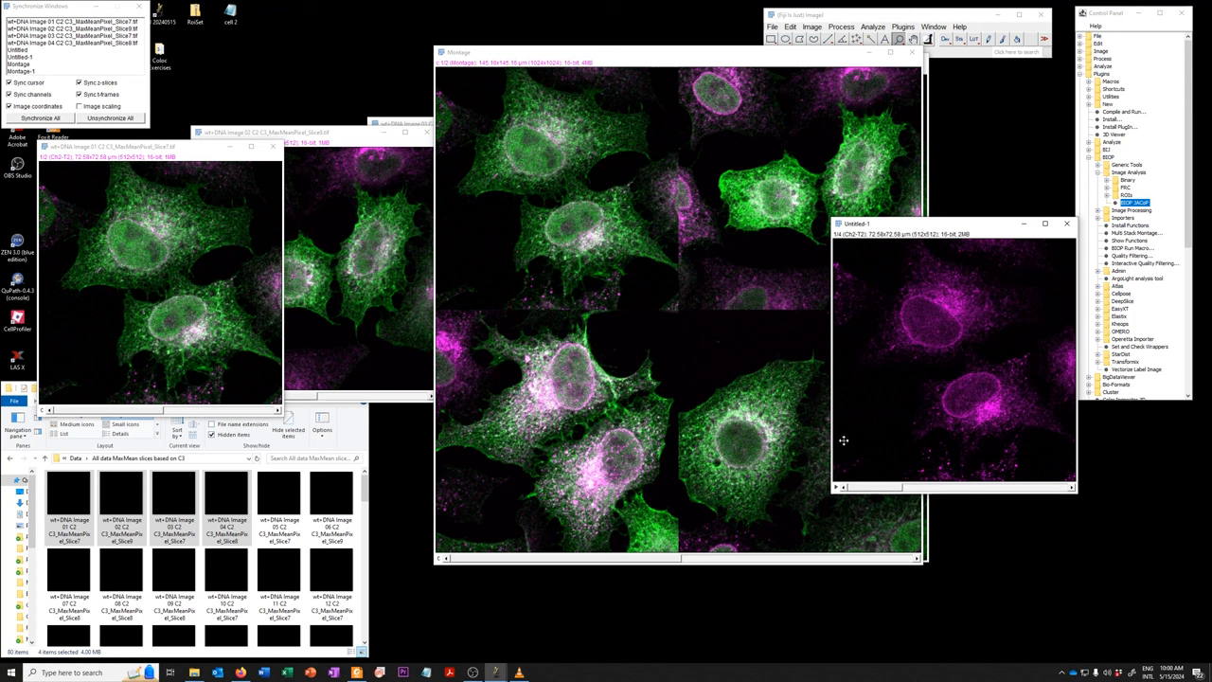
{"action": "mouse_move", "coordinate": [849, 465]}
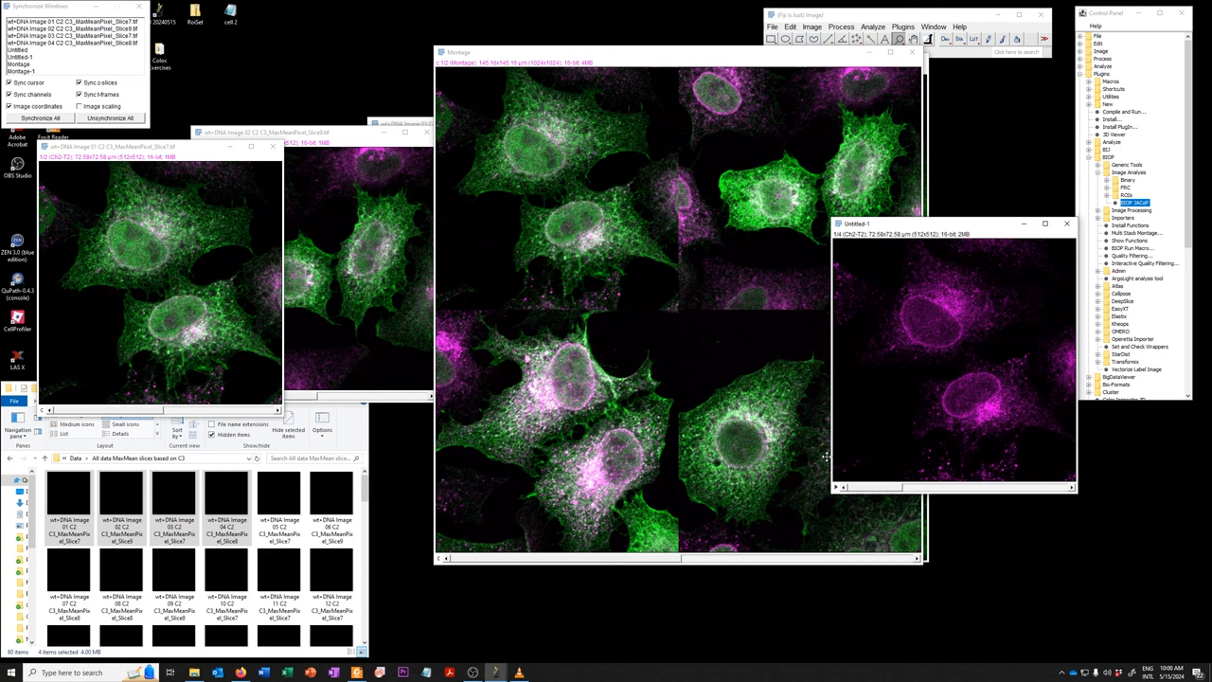
{"action": "mouse_move", "coordinate": [824, 455]}
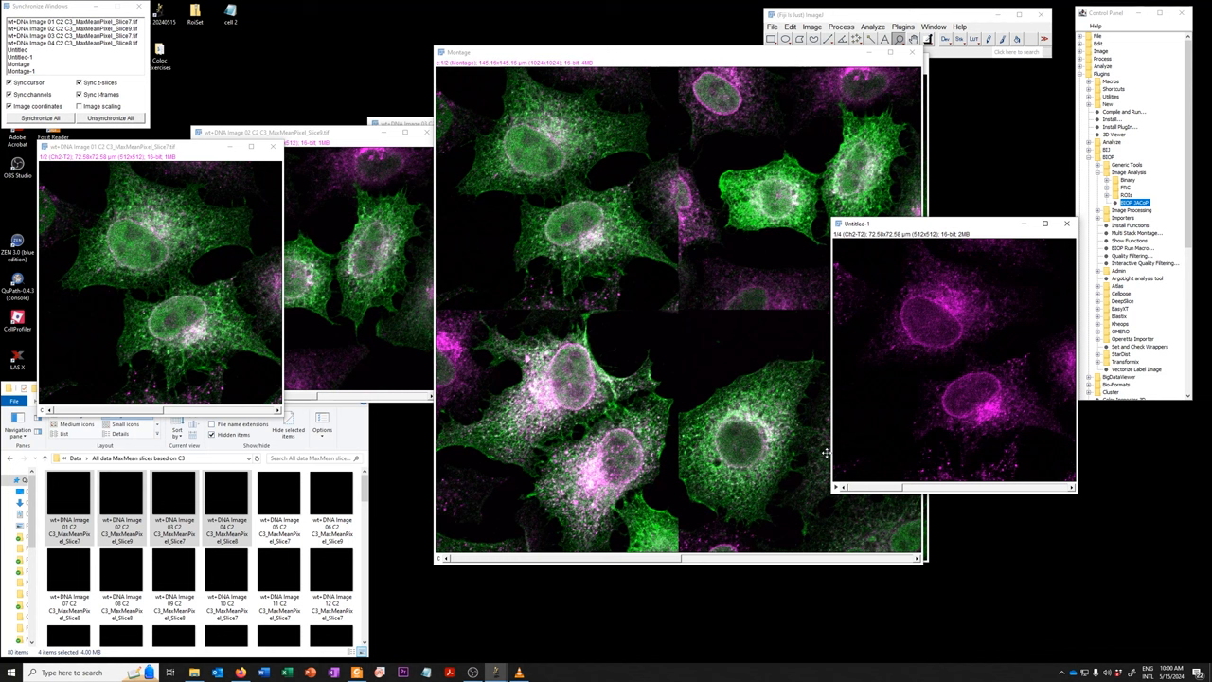